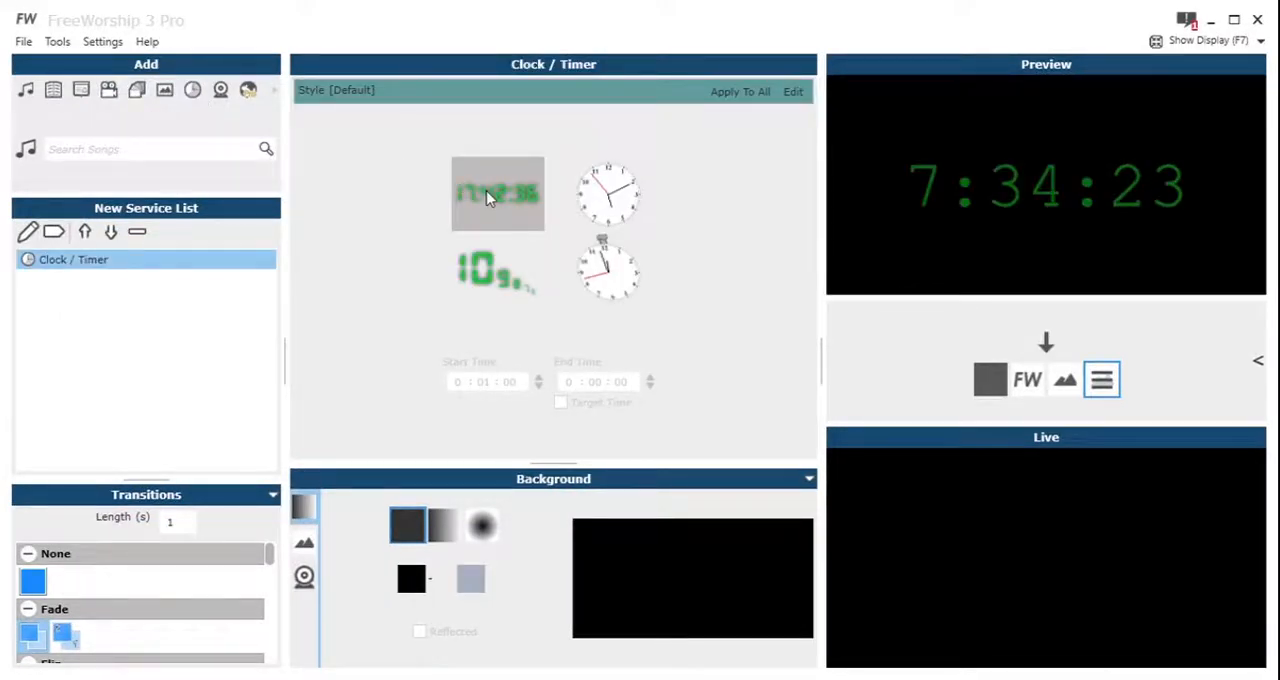
- Preview the digital and analog clock types, settling on the digital countdown from 0:30:00
{"action": "left_click", "coordinate": [609, 193]}
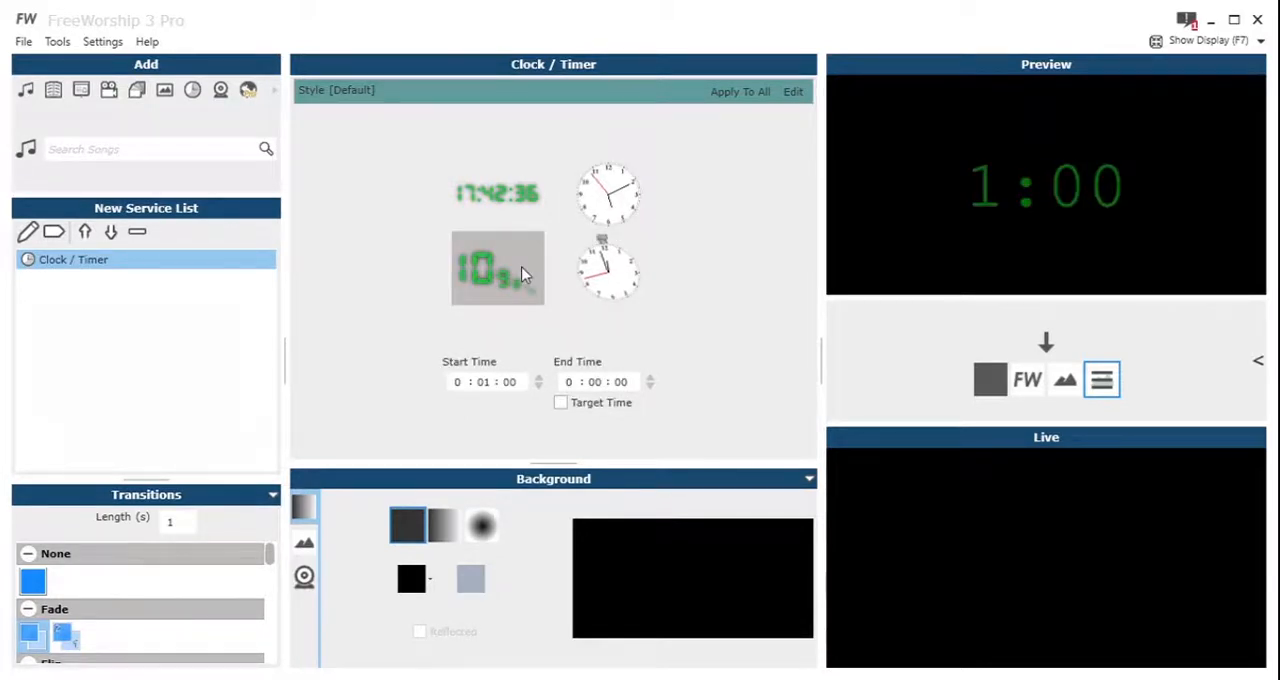
{"action": "left_click", "coordinate": [609, 268]}
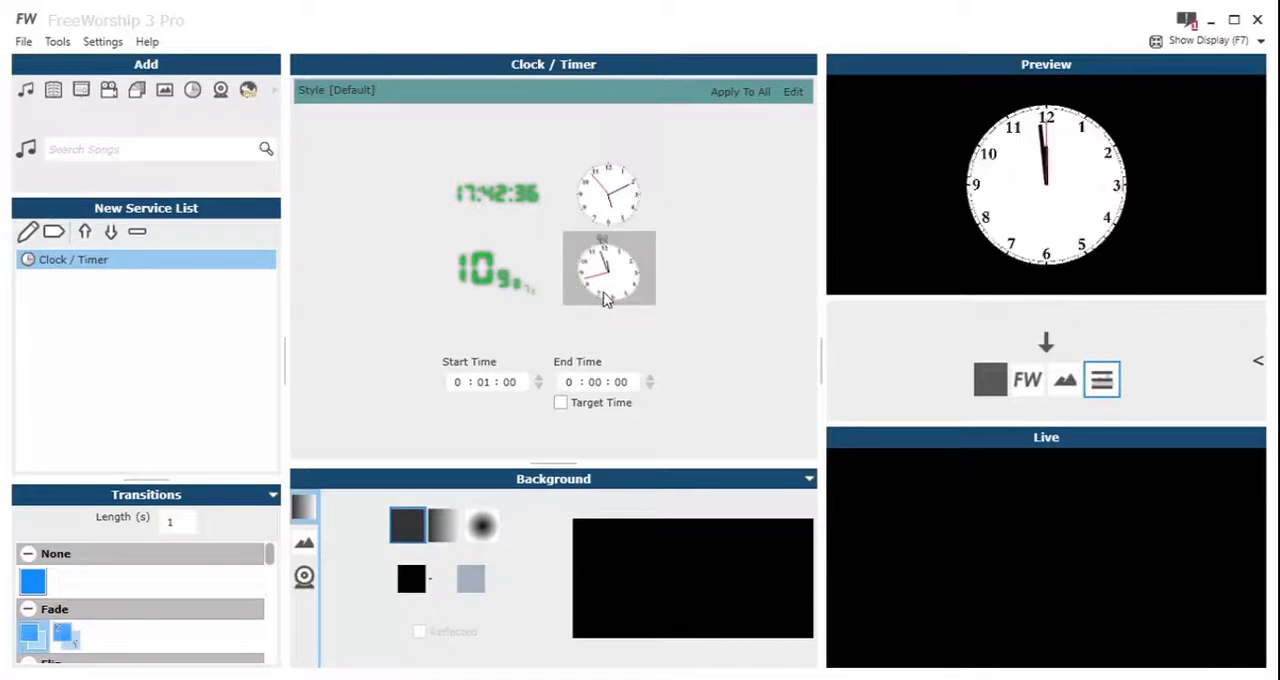
{"action": "left_click", "coordinate": [498, 268]}
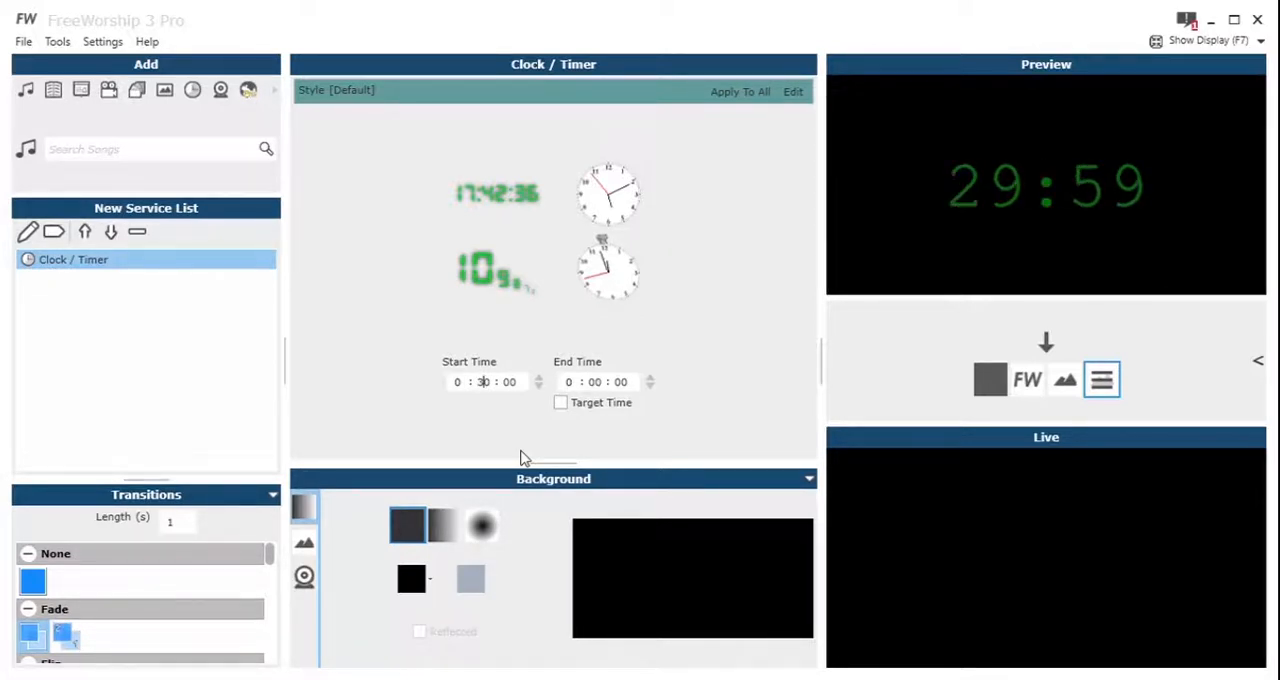
- Enable Target Time and enter 7:36:00 as the countdown's end time
{"action": "left_click", "coordinate": [560, 402]}
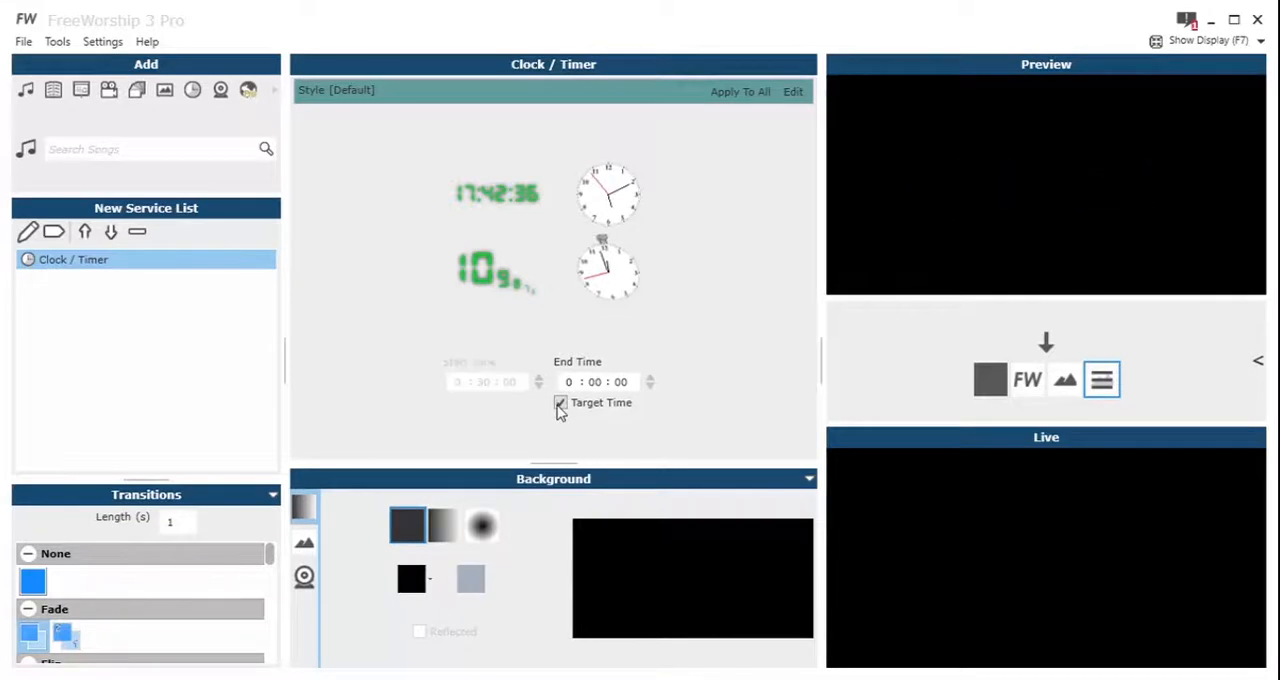
{"action": "left_click", "coordinate": [560, 402]}
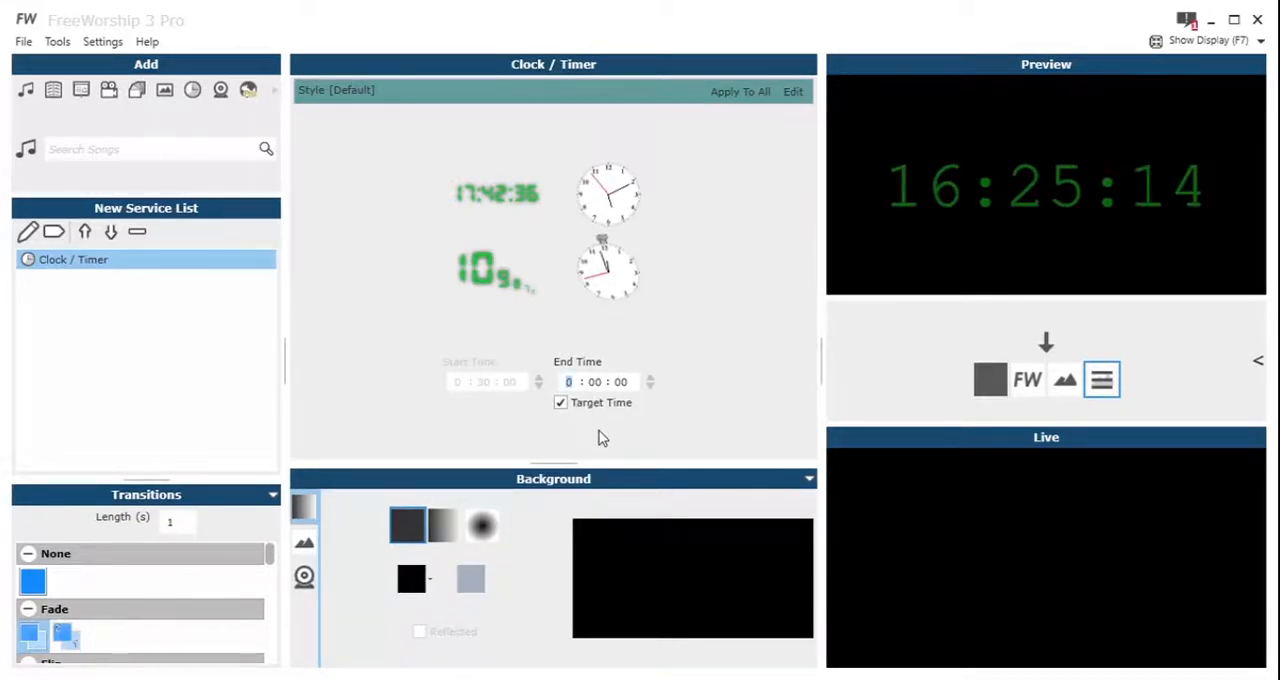
{"action": "type", "text": "7 : 36 : 00"}
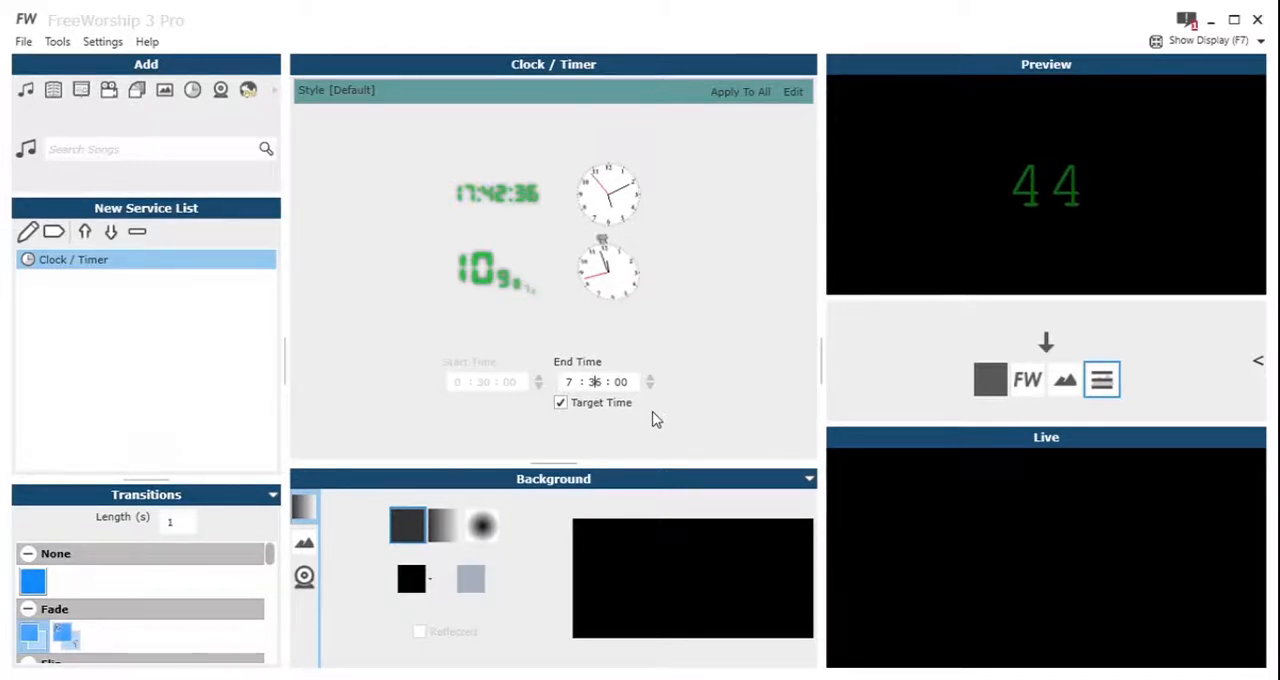
{"action": "left_click", "coordinate": [792, 91]}
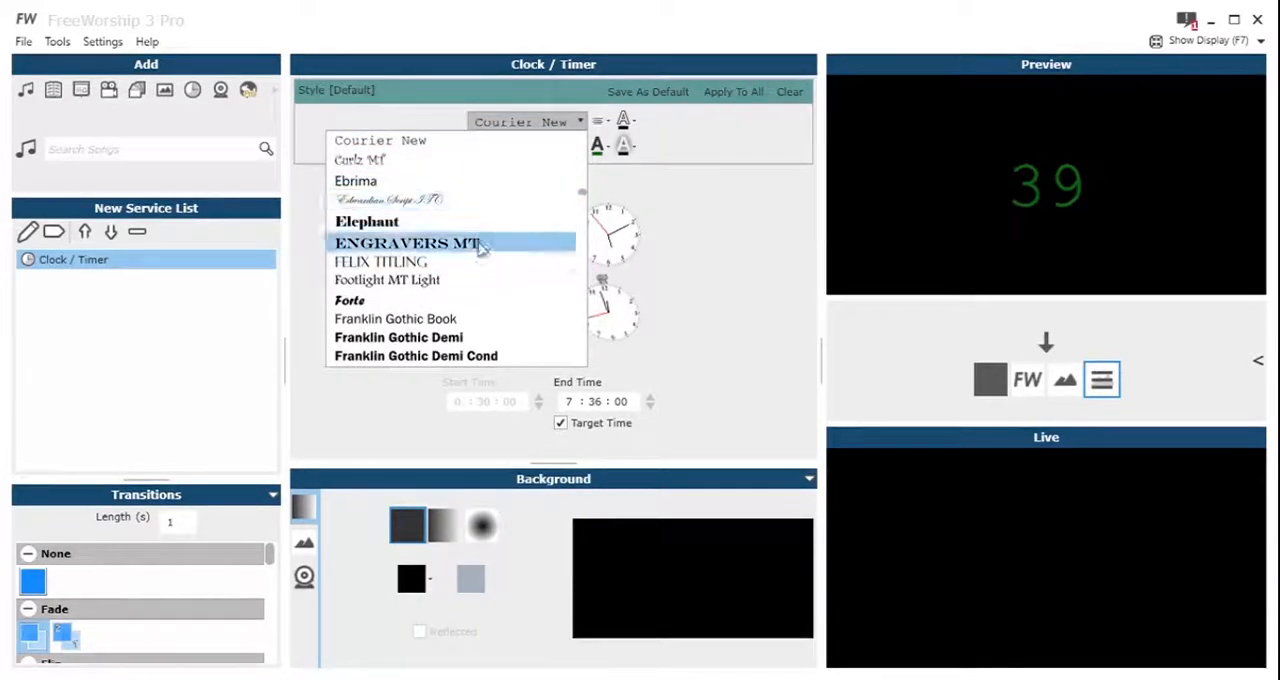
- Set the timer text font to Ebrima and the font size to 36
{"action": "left_click", "coordinate": [355, 181]}
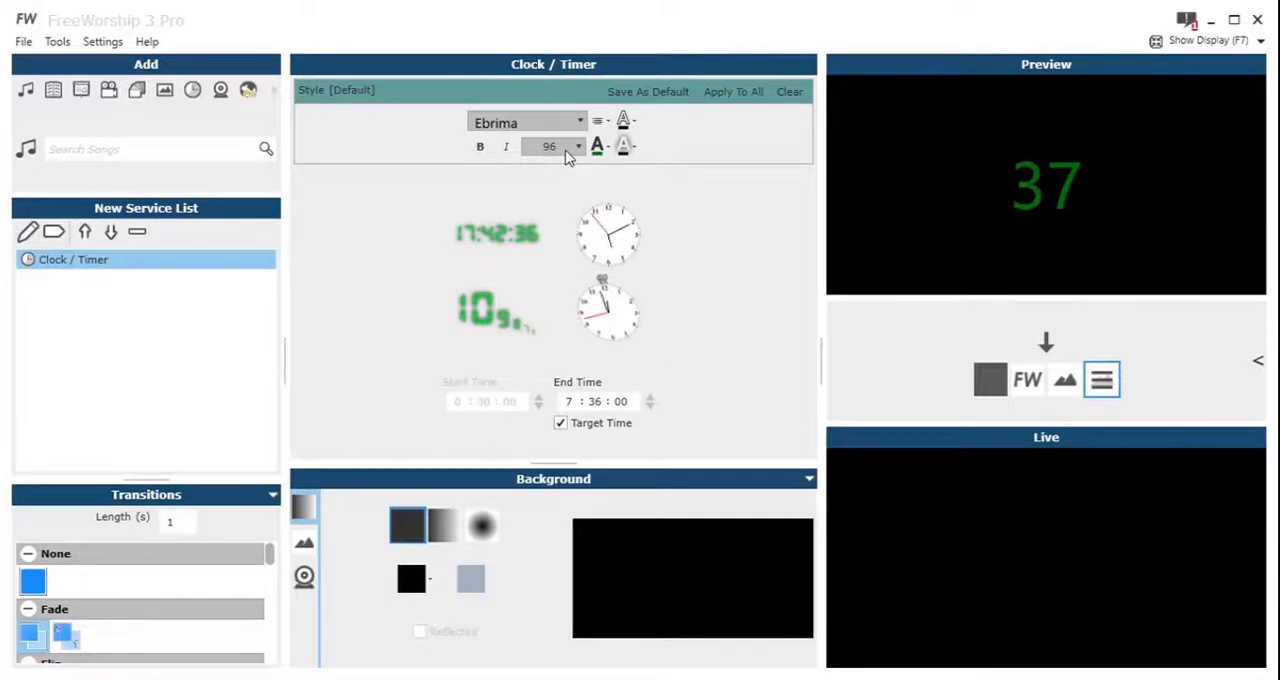
{"action": "left_click", "coordinate": [578, 146]}
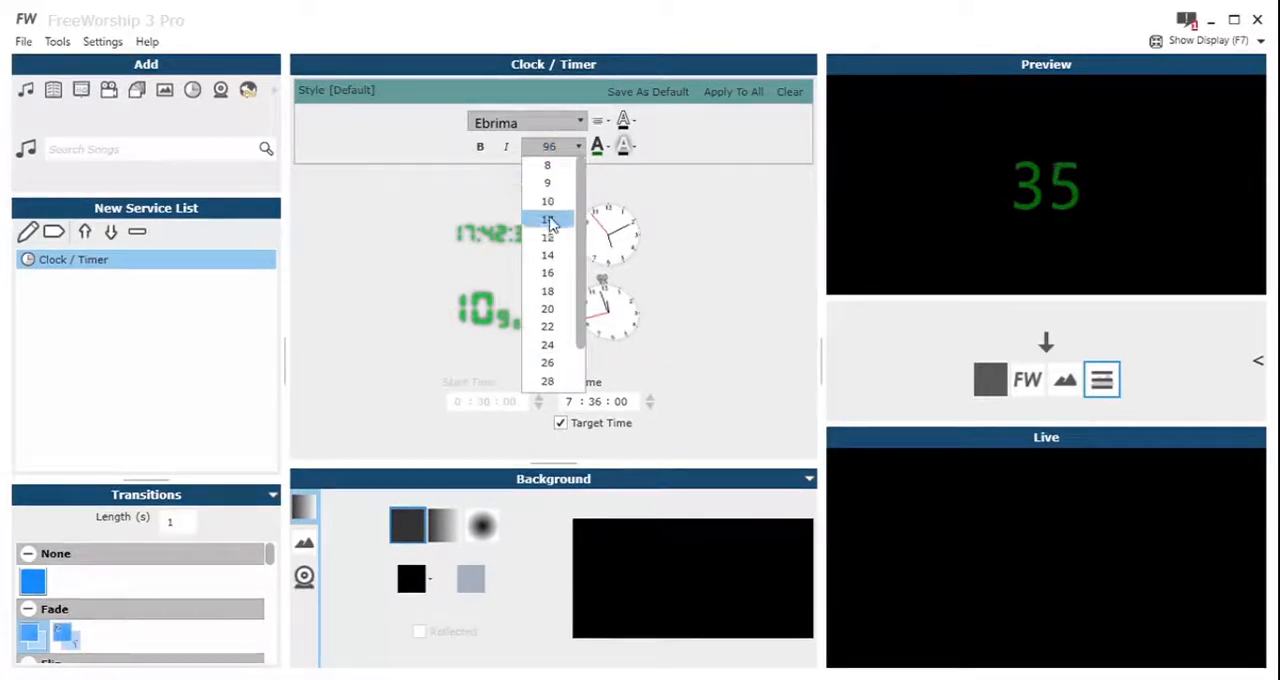
{"action": "left_click", "coordinate": [547, 291]}
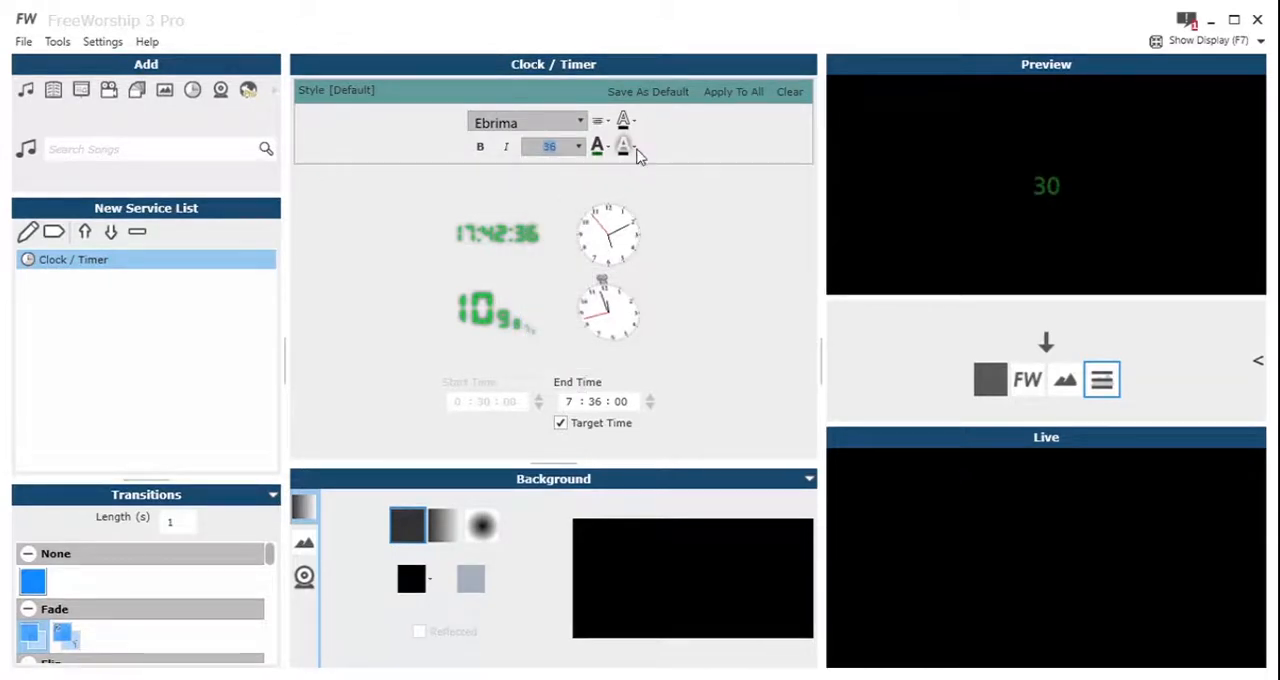
{"action": "left_click", "coordinate": [597, 146]}
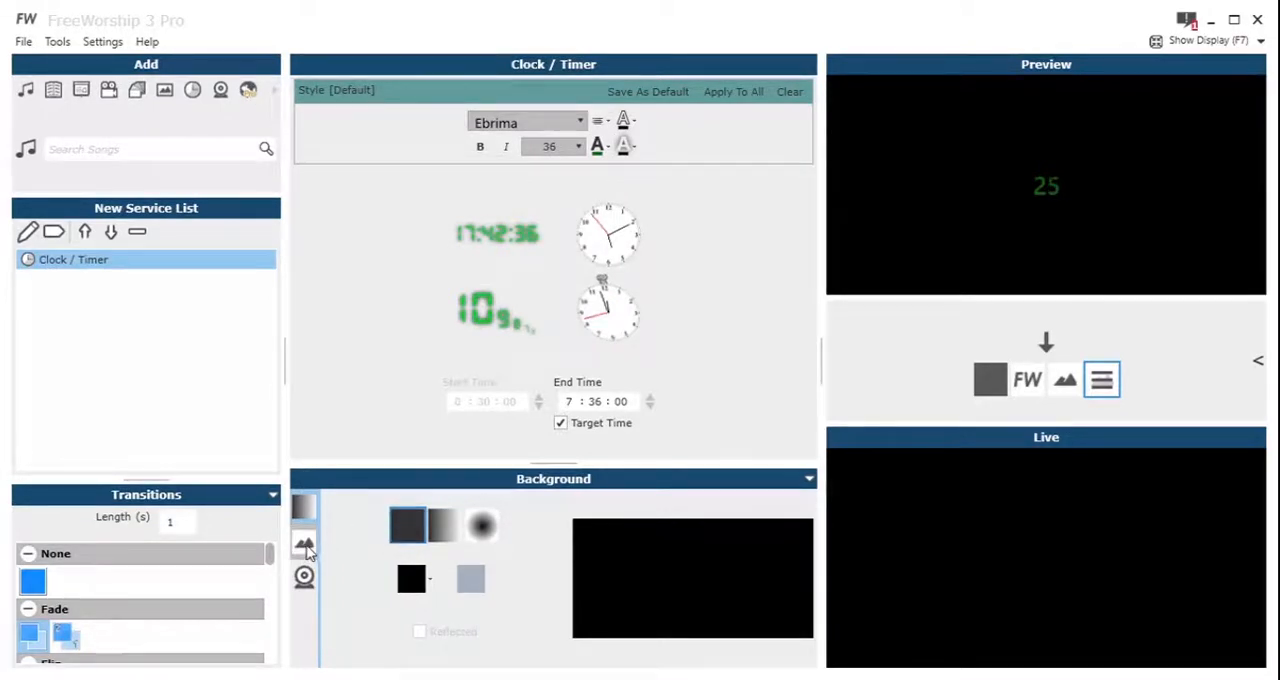
- Pick white (#FFFFFF) as the solid background colour
{"action": "left_click", "coordinate": [304, 547]}
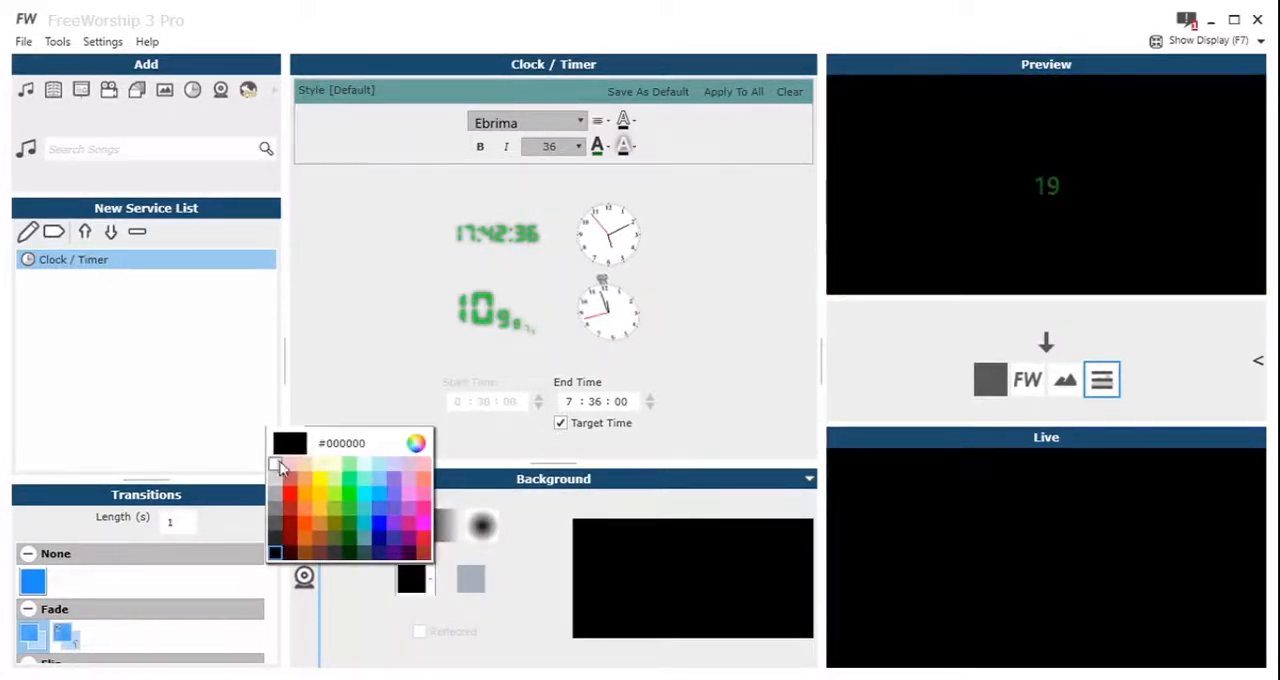
{"action": "left_click", "coordinate": [276, 463]}
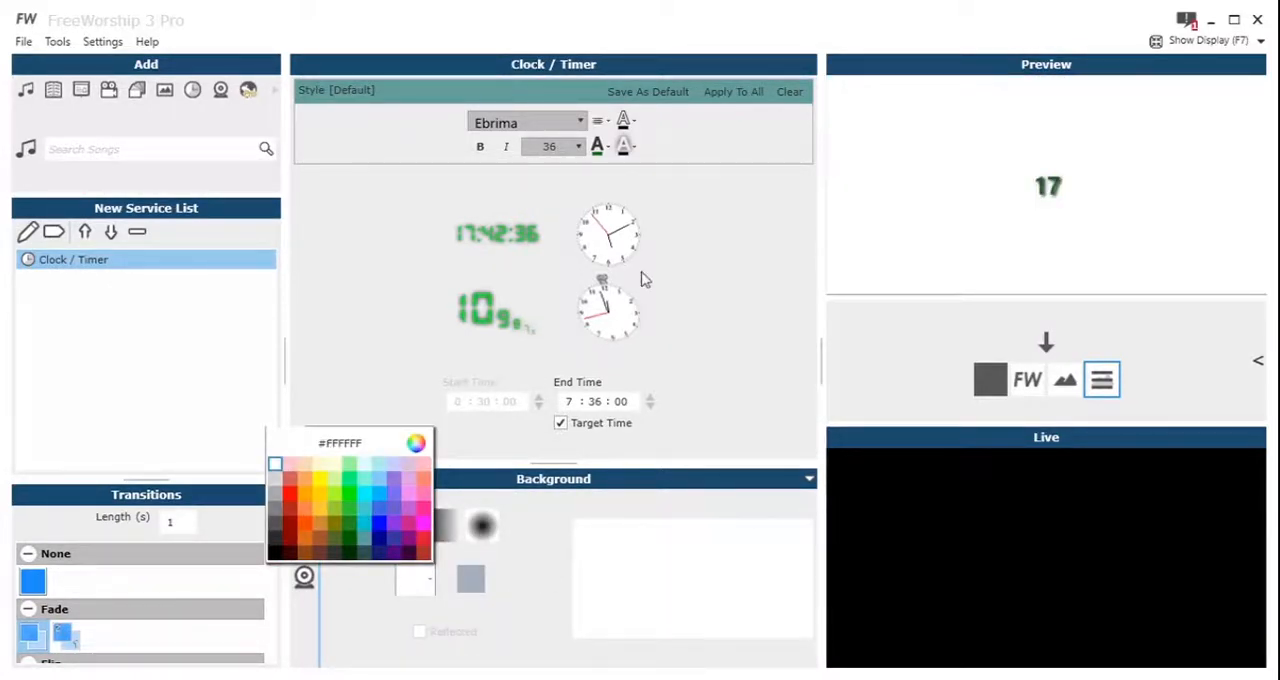